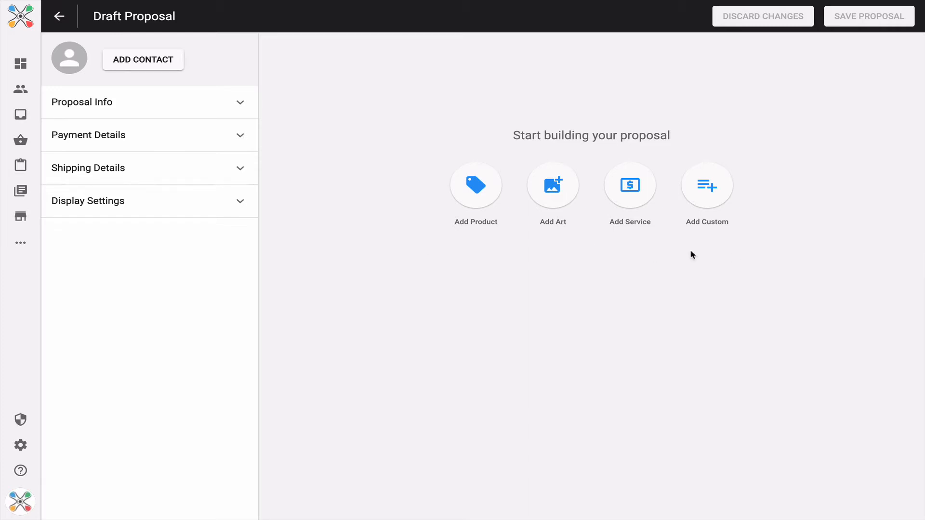
{"action": "mouse_move", "coordinate": [729, 214]}
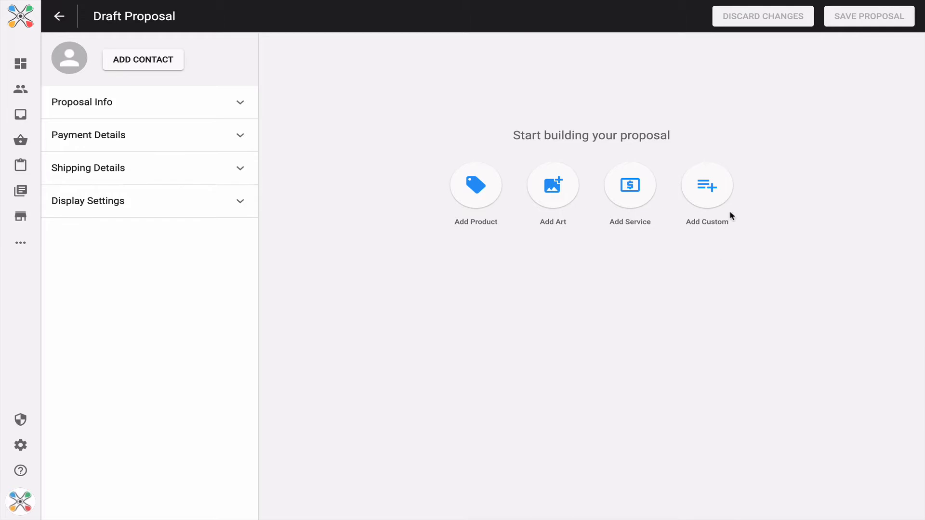
- Open a blank Add Custom Line Item form on the draft proposal
{"action": "left_click", "coordinate": [707, 185]}
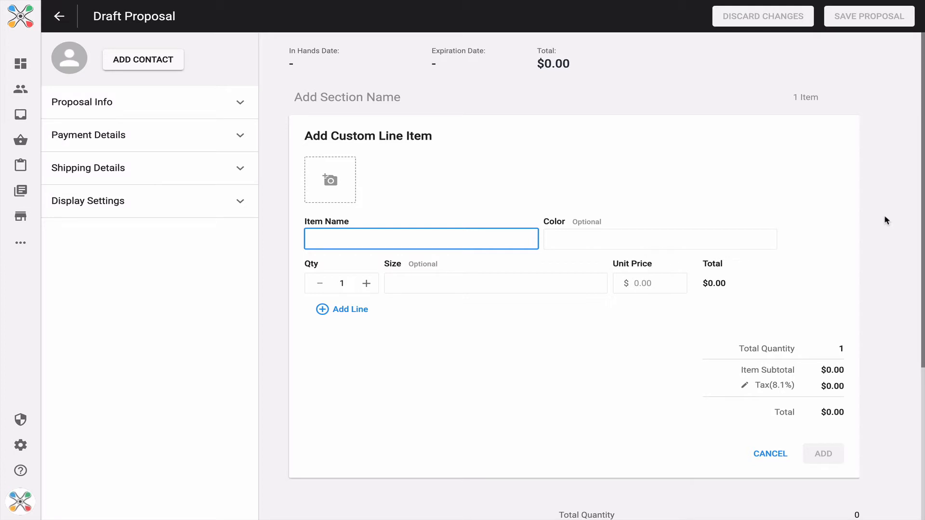
- Name the item 'Youth Face Mask' and attach the green face mask image
{"action": "type", "text": "Youth Face Mask"}
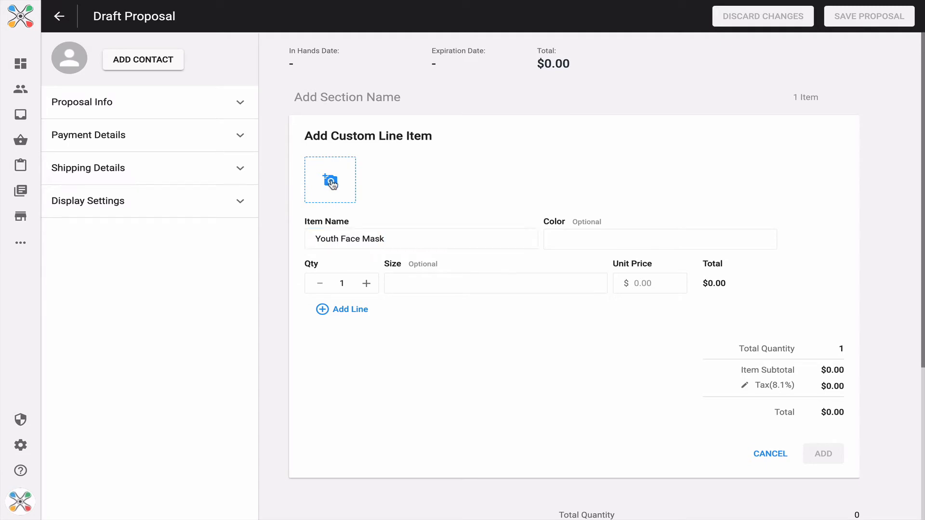
{"action": "left_click", "coordinate": [330, 180]}
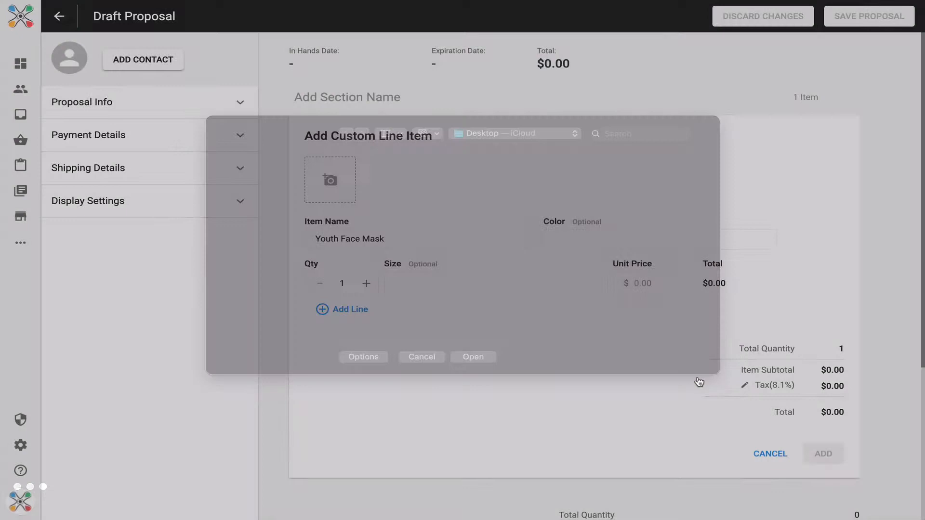
{"action": "left_click", "coordinate": [473, 357]}
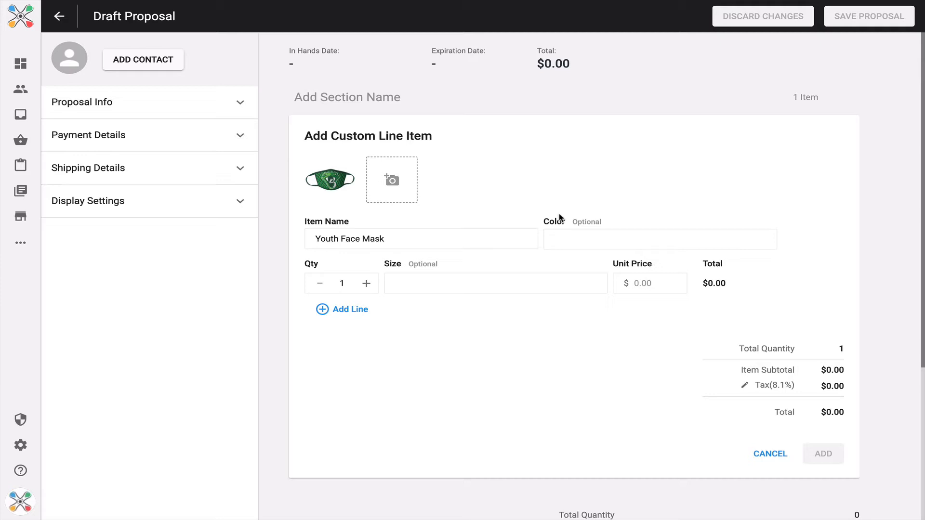
{"action": "mouse_move", "coordinate": [549, 216]}
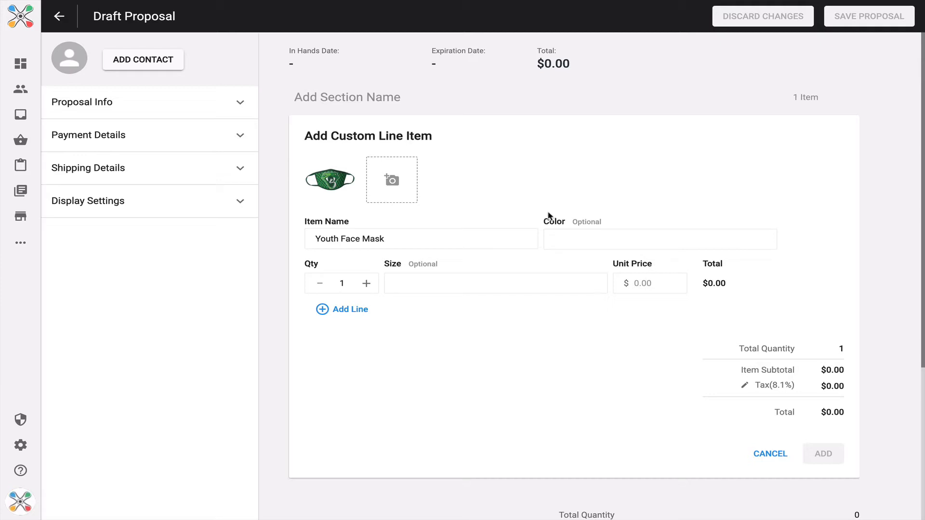
- Set colour Green, quantity 100, size Youth and unit price $4.99
{"action": "left_click", "coordinate": [660, 239]}
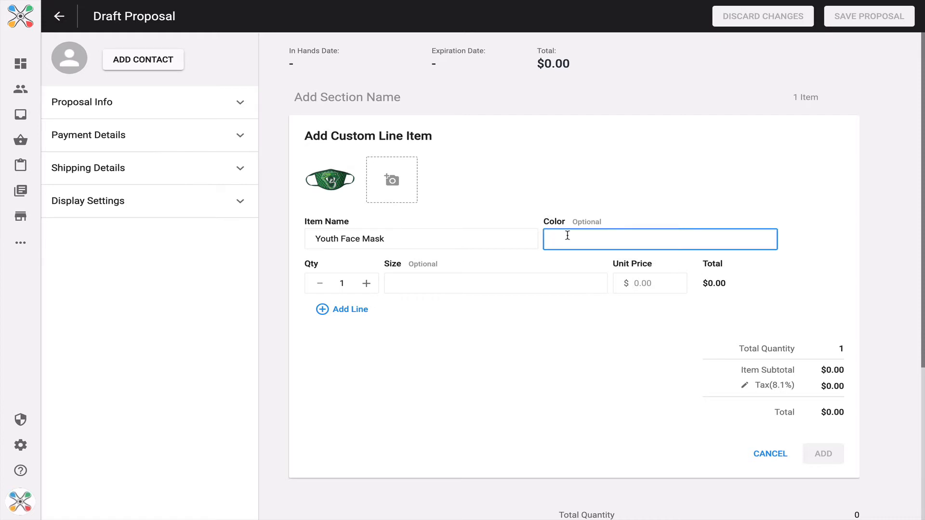
{"action": "type", "text": "Green"}
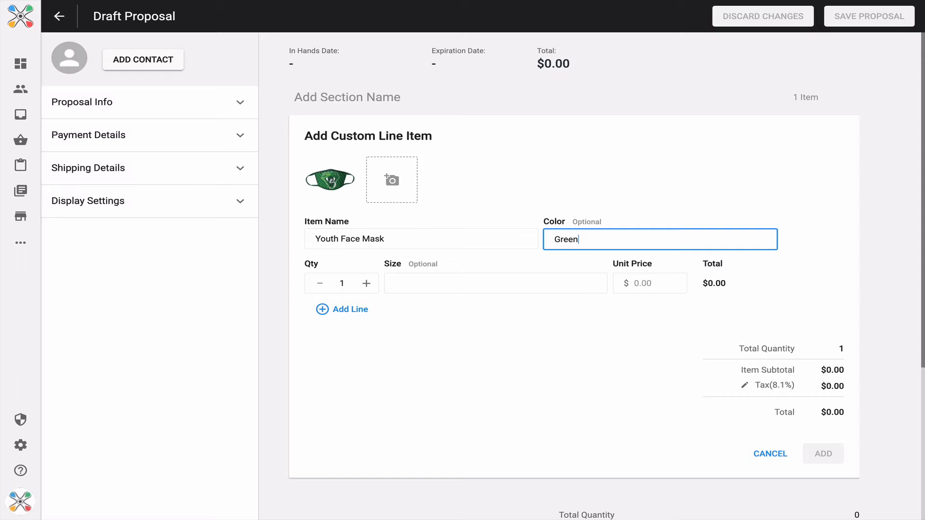
{"action": "mouse_move", "coordinate": [572, 229]}
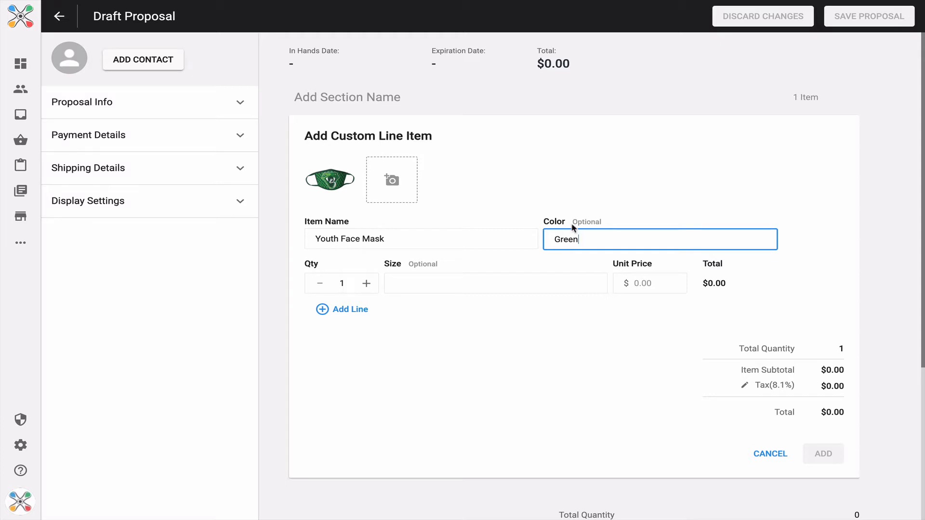
{"action": "mouse_move", "coordinate": [342, 285]}
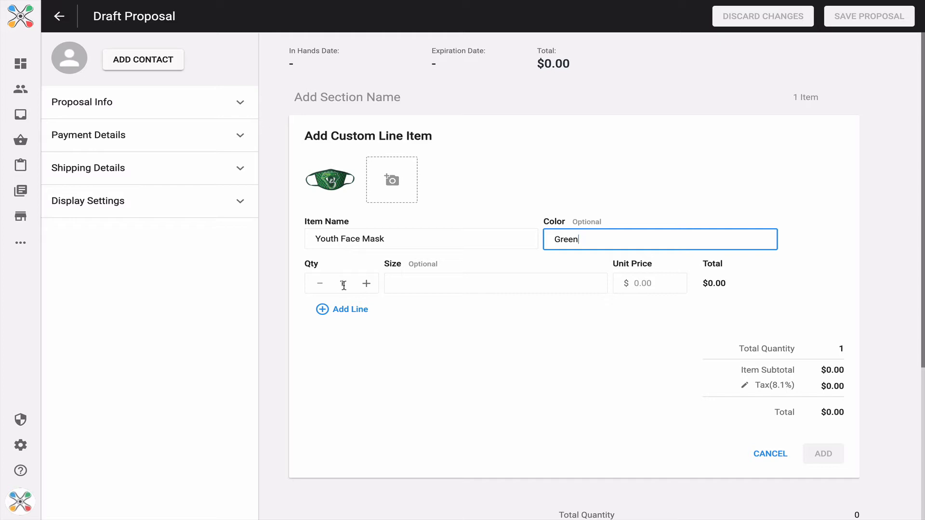
{"action": "left_click", "coordinate": [342, 283]}
{"action": "type", "text": "100"}
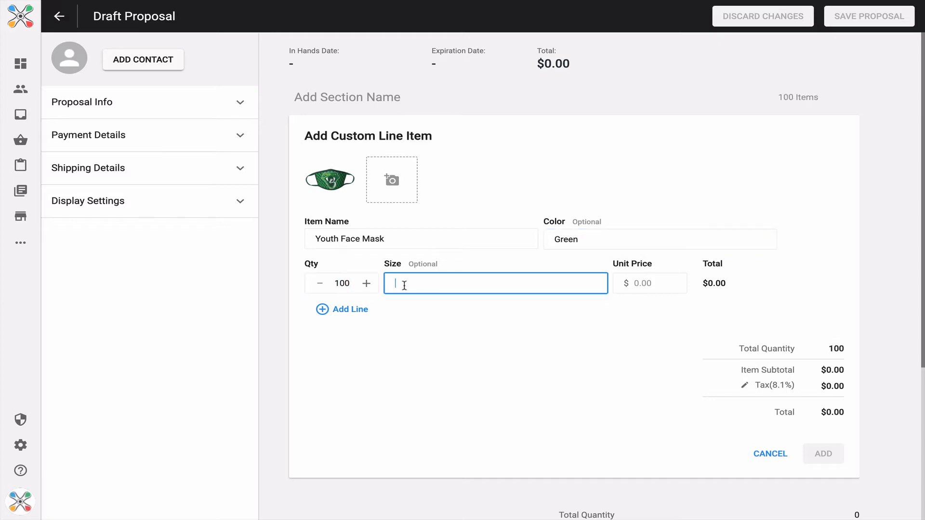
{"action": "type", "text": "Youth"}
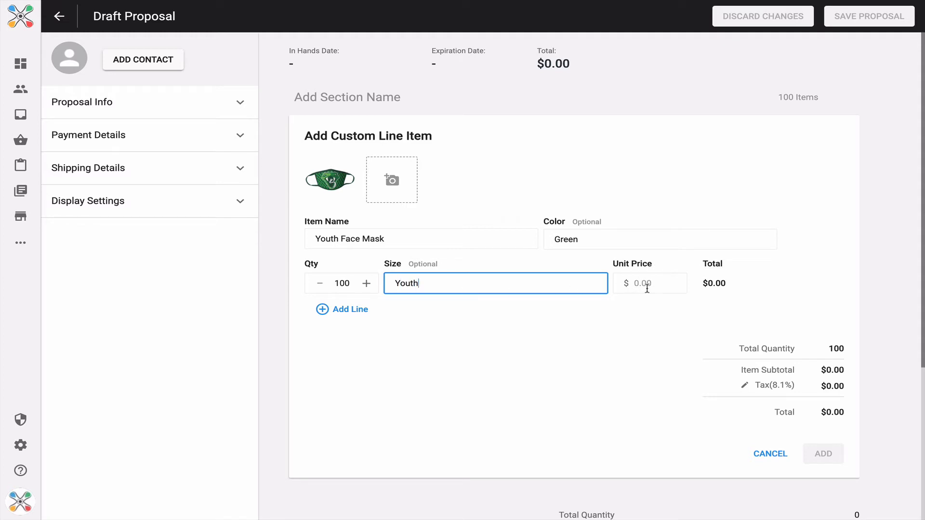
{"action": "type", "text": "4.99"}
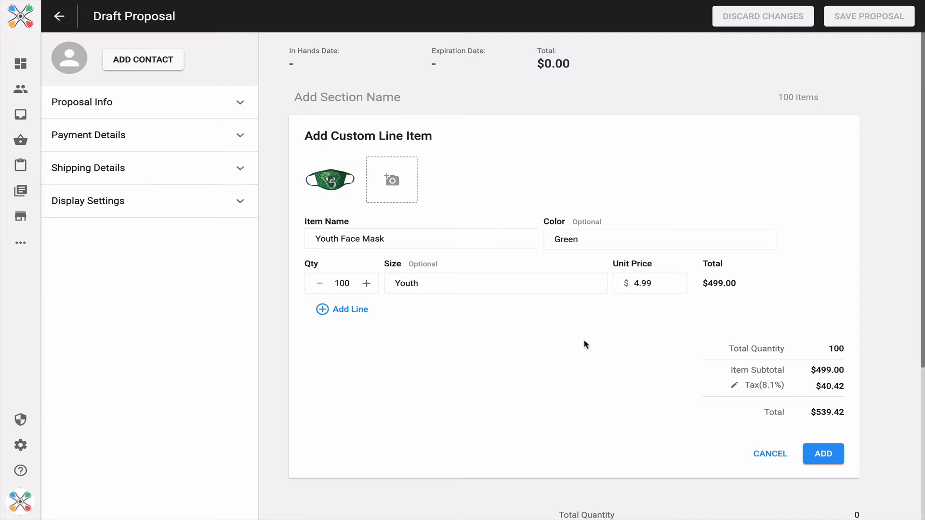
- Add the Youth Face Mask line, bringing the proposal total to $539.42
{"action": "left_click", "coordinate": [823, 453]}
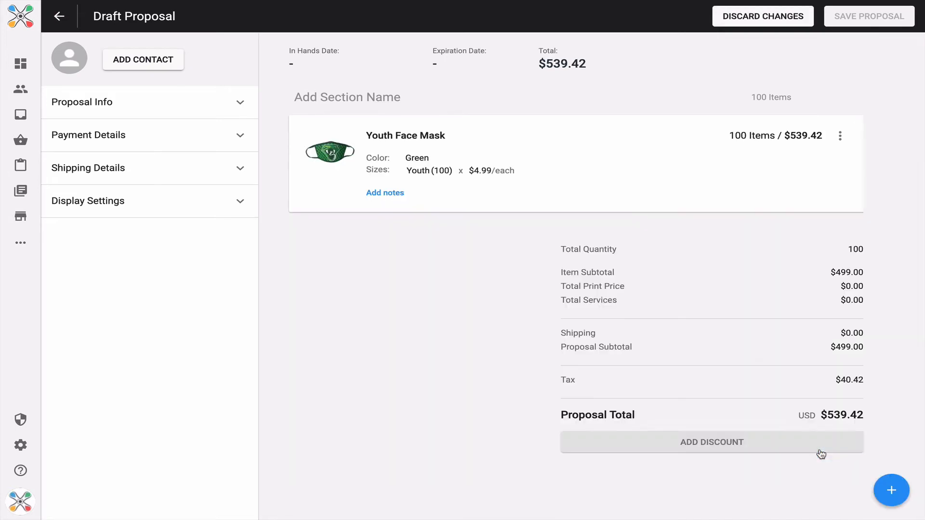
{"action": "mouse_move", "coordinate": [795, 305]}
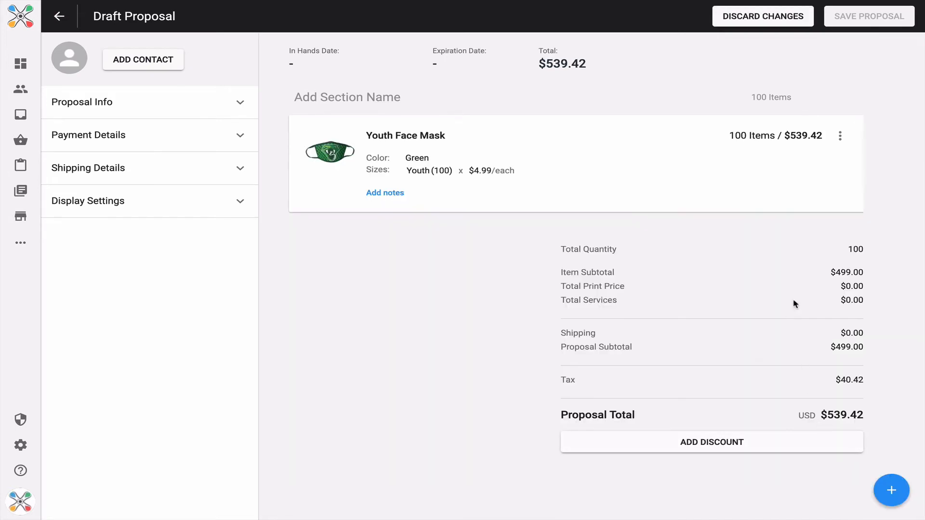
{"action": "left_click", "coordinate": [840, 136]}
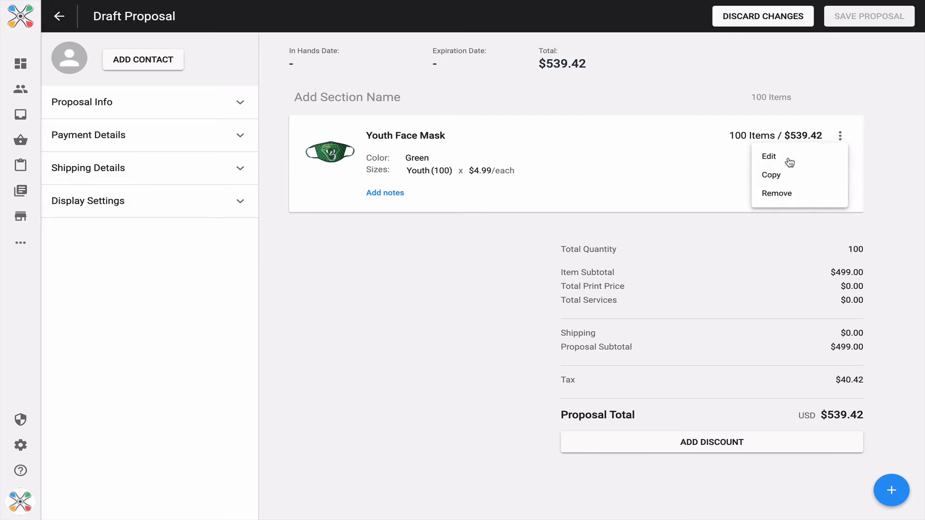
{"action": "mouse_move", "coordinate": [779, 196]}
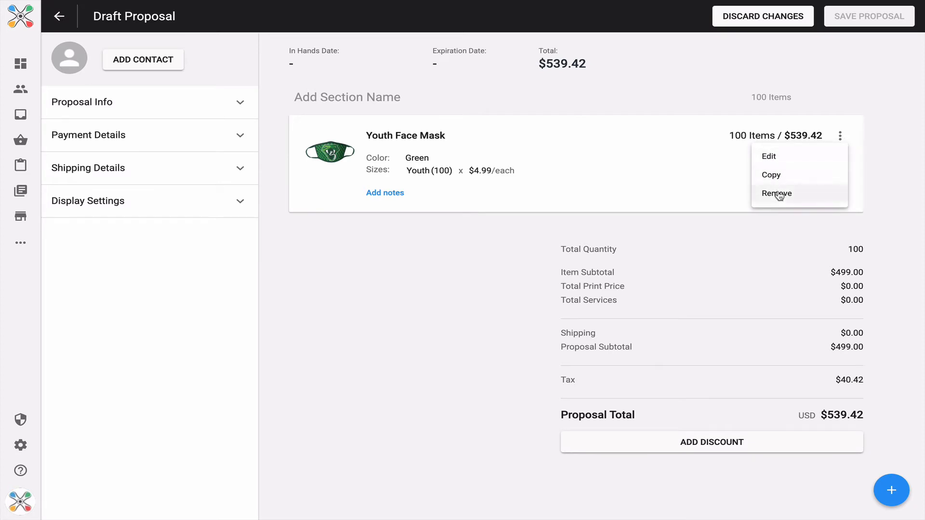
- Add a Staff size line of 100 masks at $5.99 and a second mask photo
{"action": "left_click", "coordinate": [768, 156]}
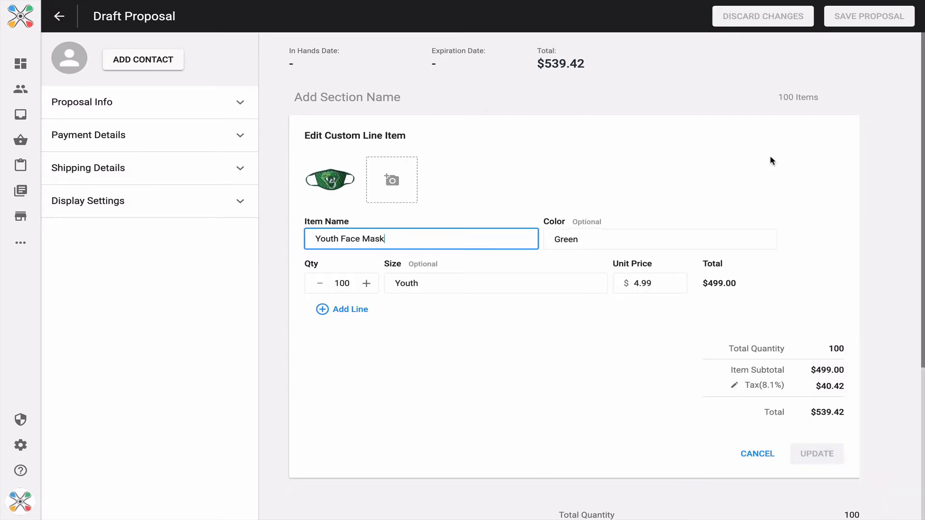
{"action": "mouse_move", "coordinate": [584, 395]}
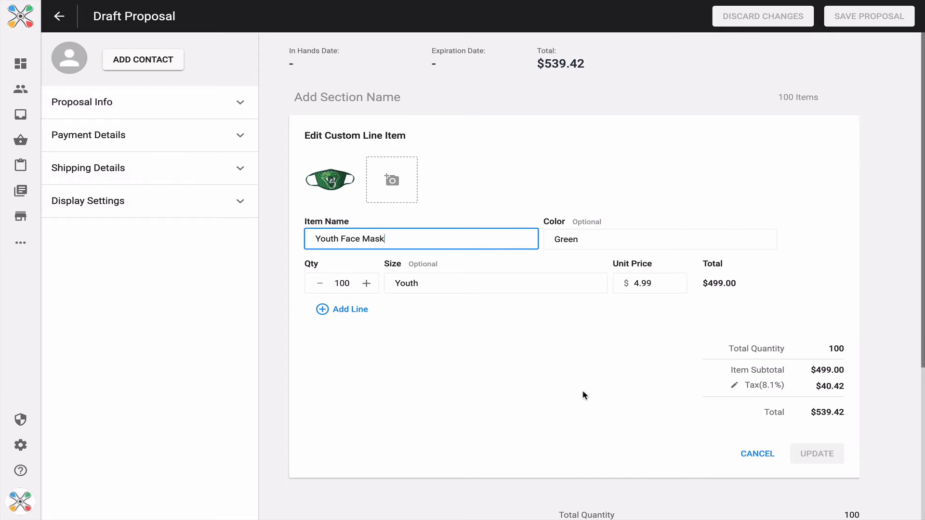
{"action": "mouse_move", "coordinate": [496, 382]}
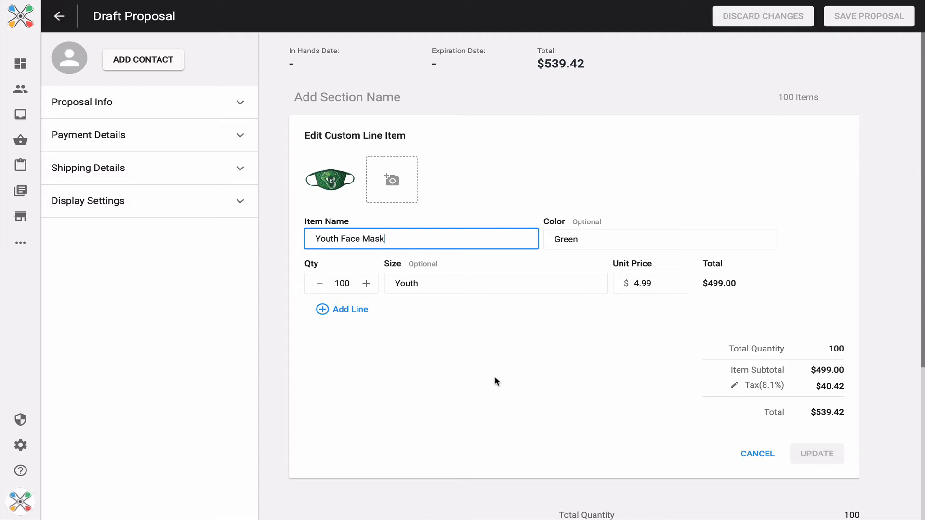
{"action": "left_click", "coordinate": [342, 310]}
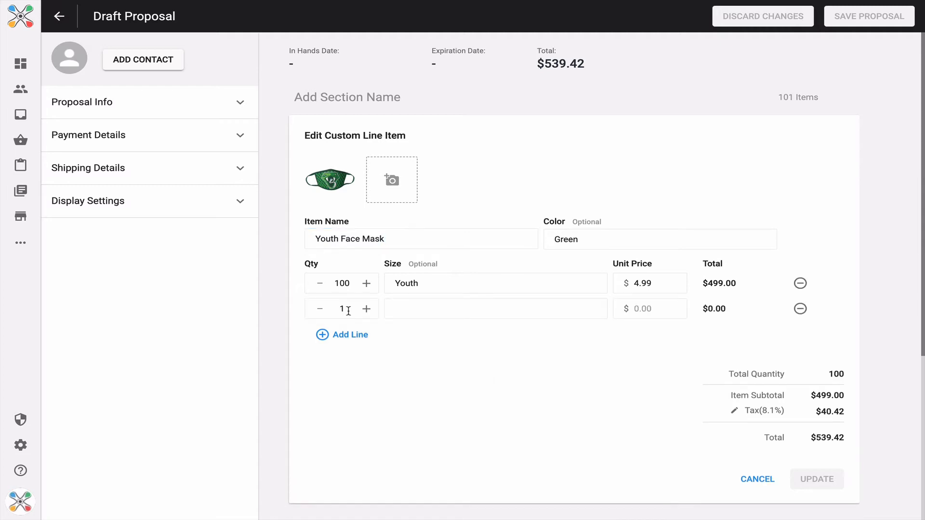
{"action": "type", "text": "100"}
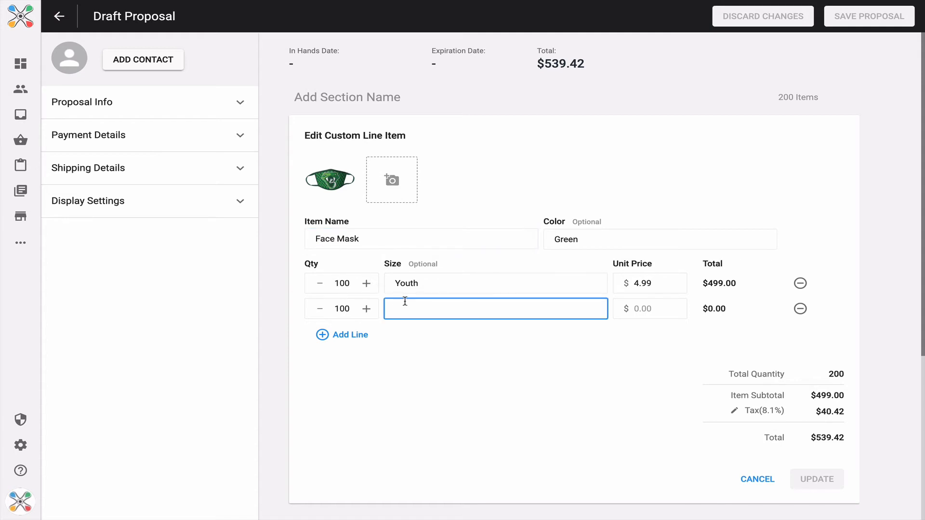
{"action": "type", "text": "Staff"}
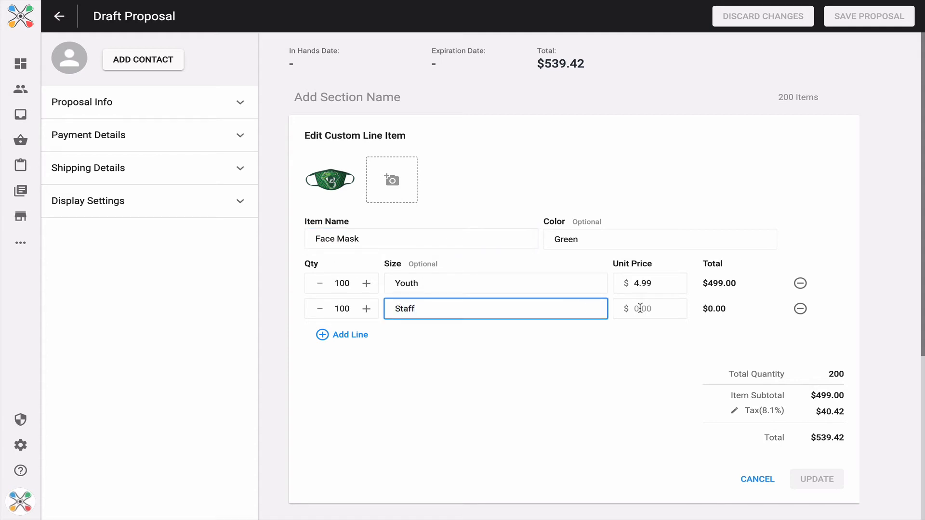
{"action": "left_click", "coordinate": [648, 308]}
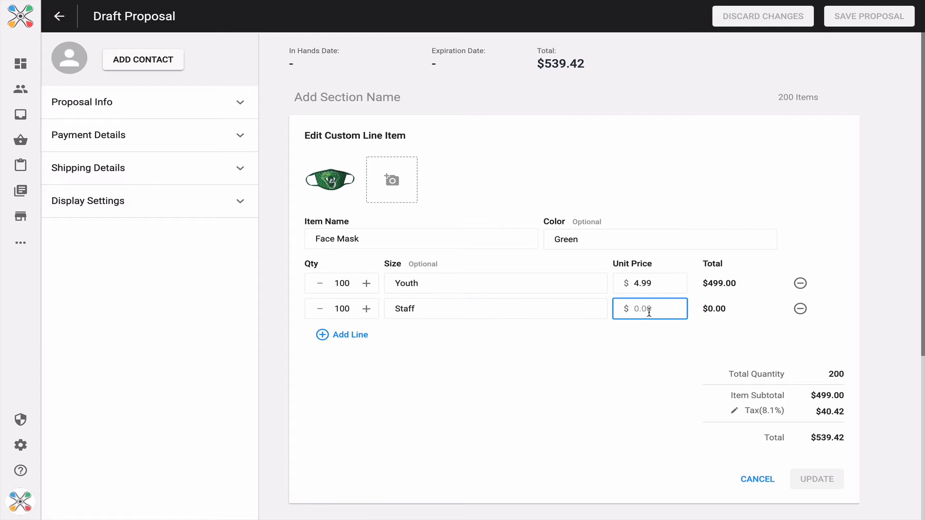
{"action": "type", "text": "5.99"}
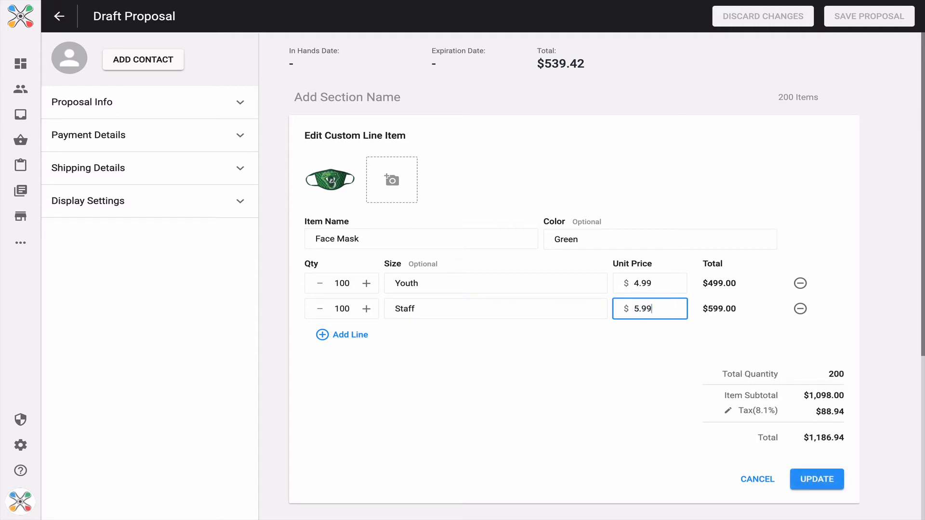
{"action": "mouse_move", "coordinate": [607, 386]}
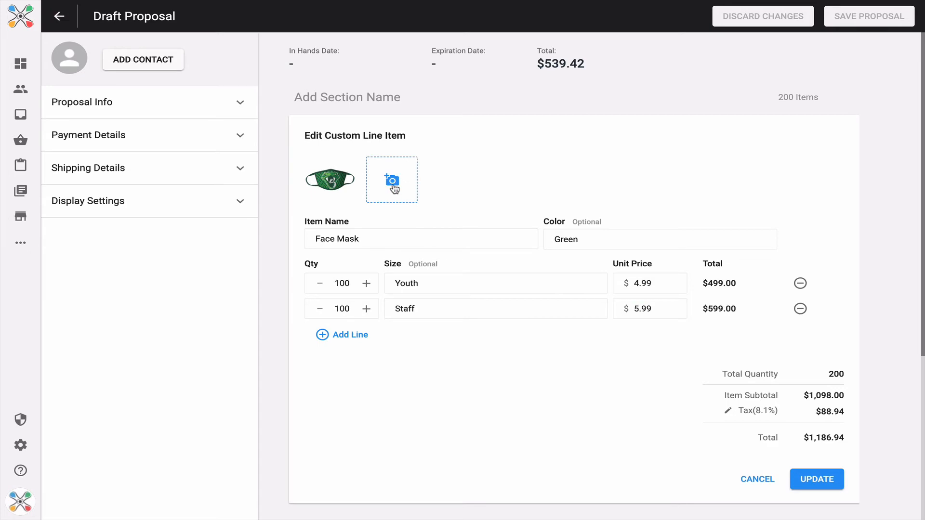
{"action": "left_click", "coordinate": [391, 179]}
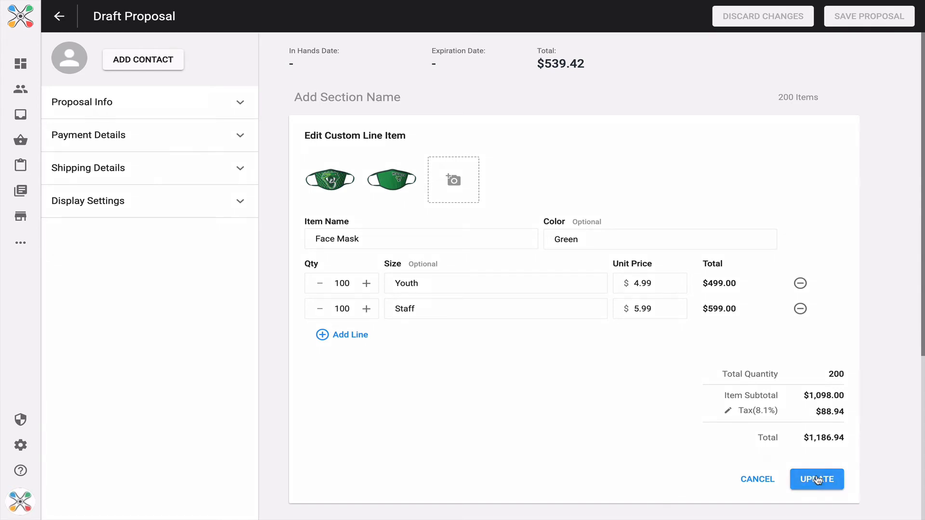
- Save the updated Face Mask item (total $1,186.94), then cancel adding notes
{"action": "left_click", "coordinate": [817, 479]}
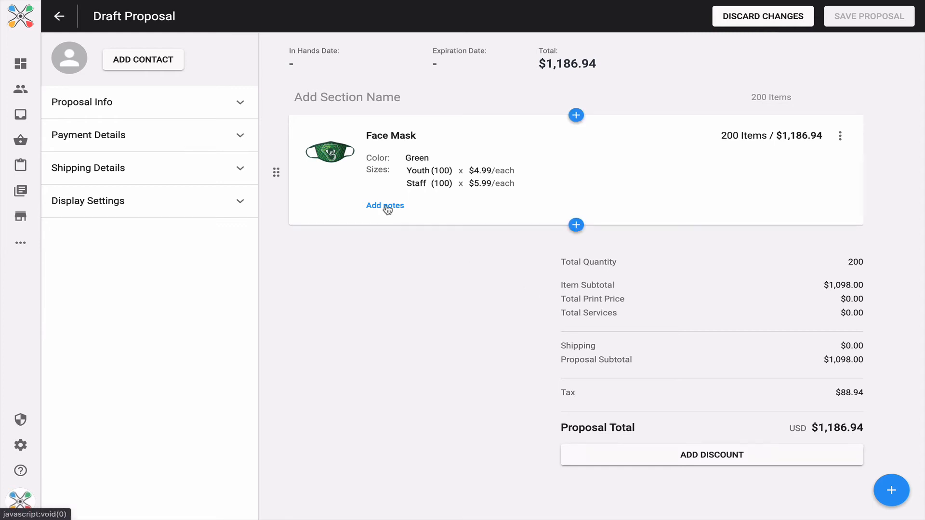
{"action": "left_click", "coordinate": [385, 205]}
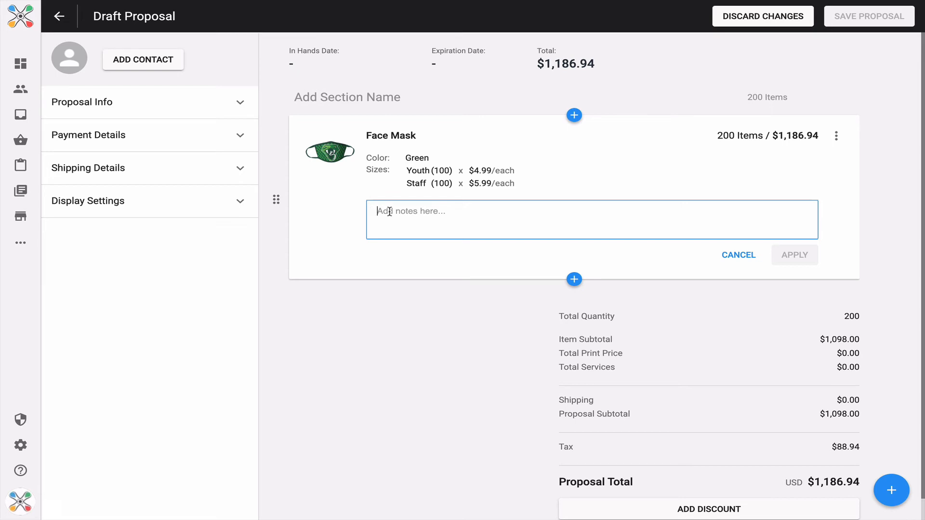
{"action": "mouse_move", "coordinate": [739, 259]}
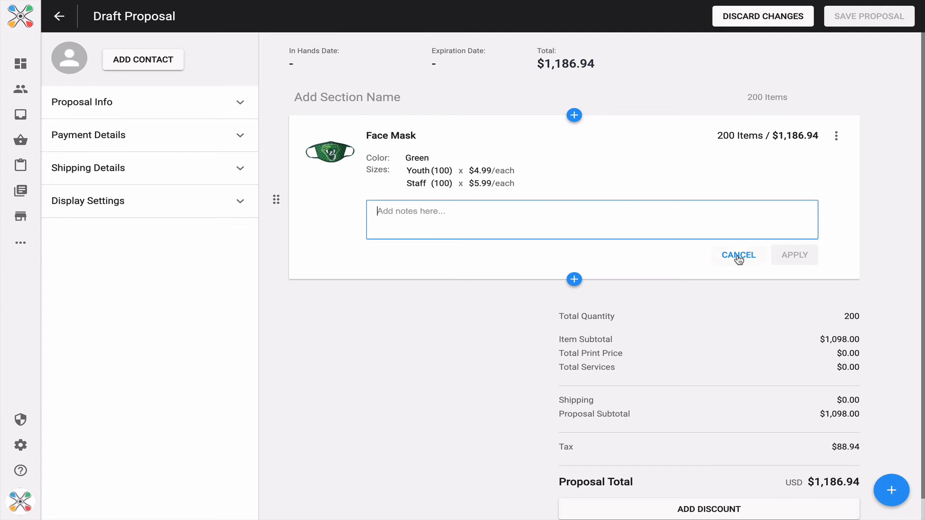
{"action": "left_click", "coordinate": [738, 255]}
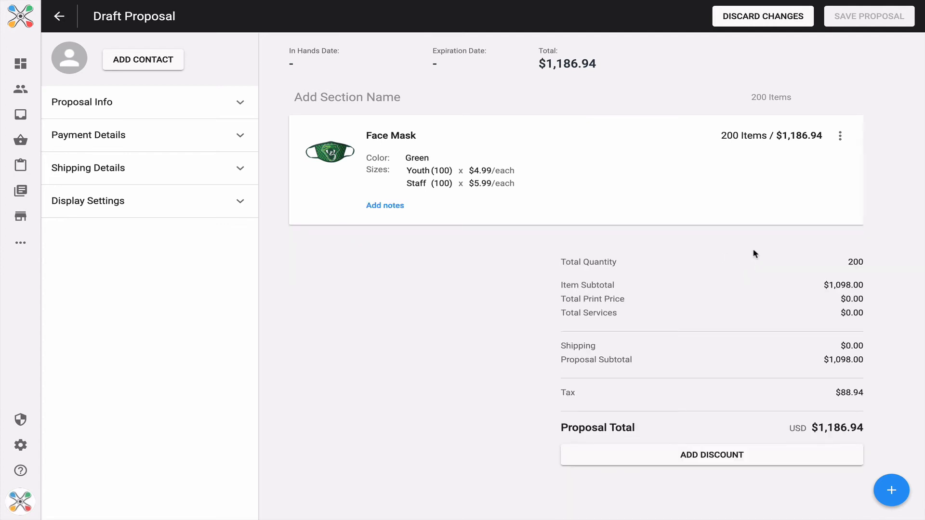
- Copy the Face Mask line item, giving two copies totalling $2,373.88
{"action": "left_click", "coordinate": [840, 135]}
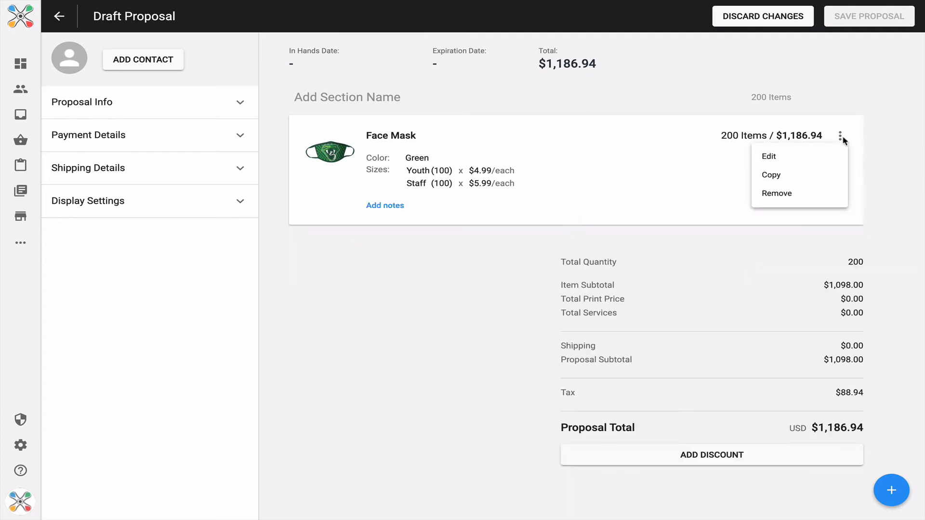
{"action": "mouse_move", "coordinate": [780, 180]}
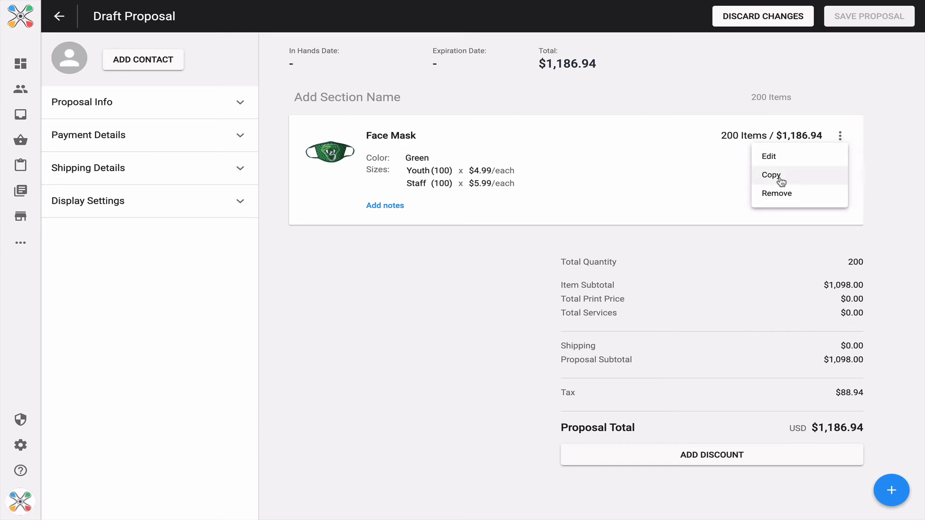
{"action": "left_click", "coordinate": [771, 175]}
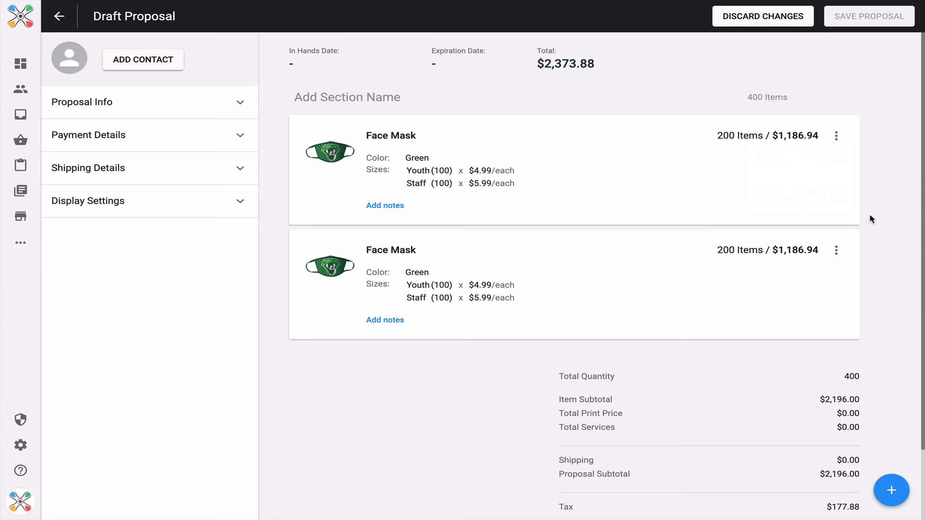
{"action": "mouse_move", "coordinate": [868, 215]}
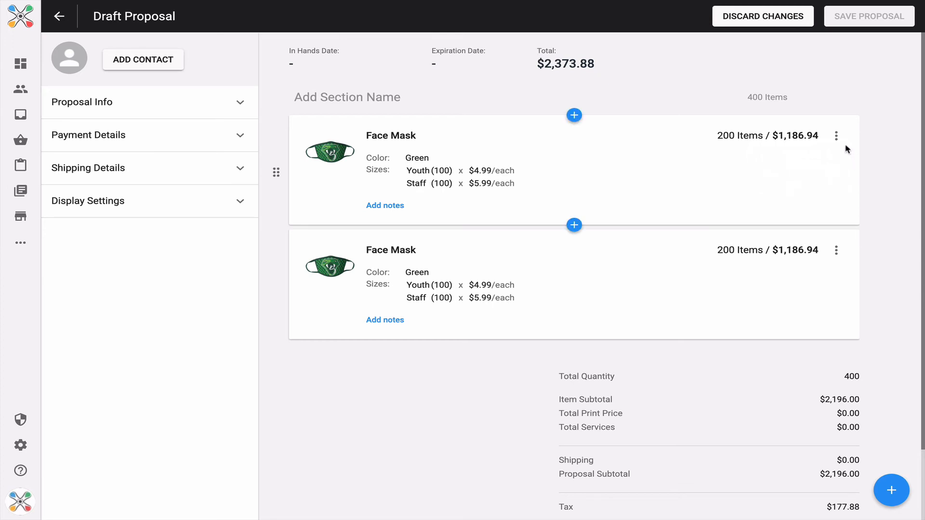
{"action": "left_click", "coordinate": [836, 135]}
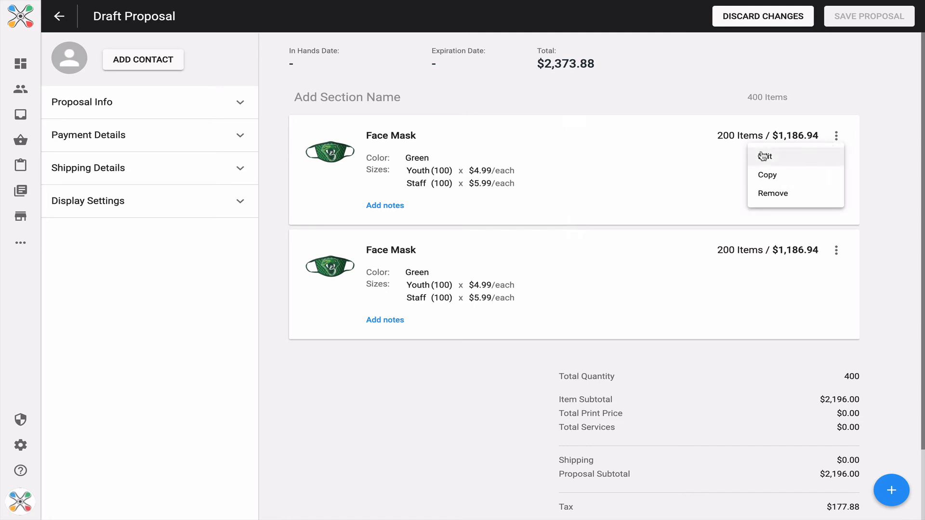
- Edit the first copy into Youth Face Mask with only the Youth line and one photo
{"action": "left_click", "coordinate": [764, 156]}
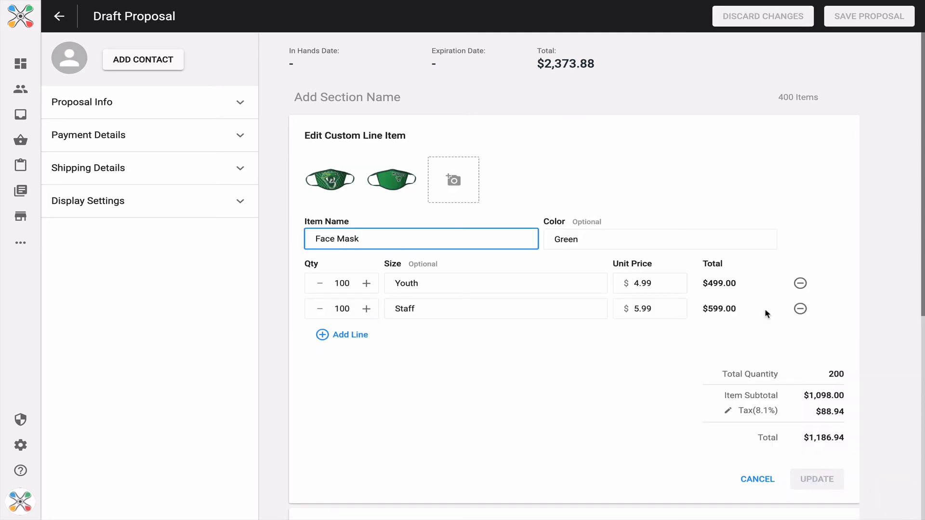
{"action": "left_click", "coordinate": [800, 309]}
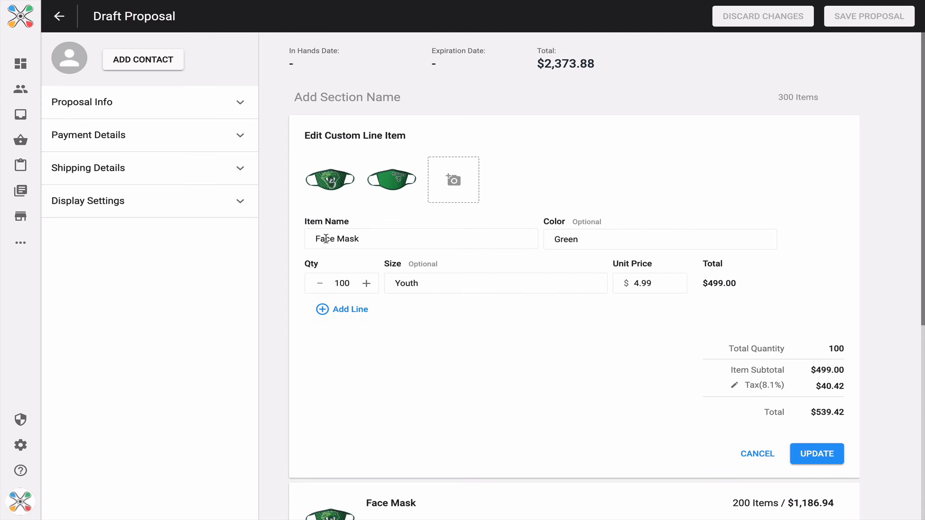
{"action": "type", "text": "Youth"}
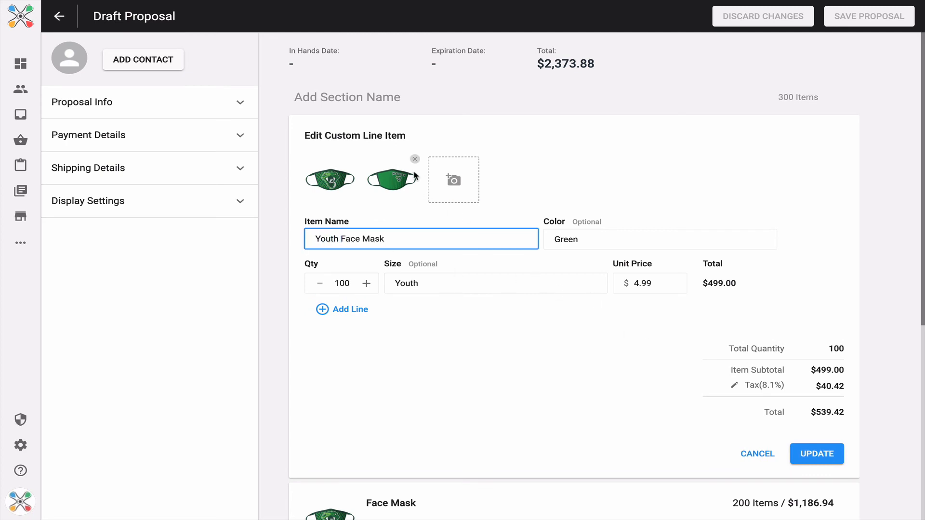
{"action": "left_click", "coordinate": [414, 159]}
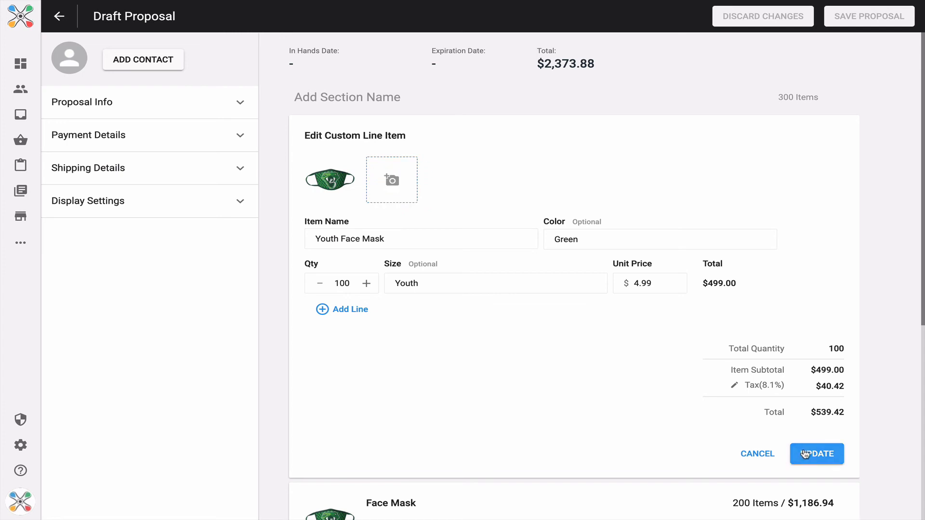
{"action": "left_click", "coordinate": [817, 454]}
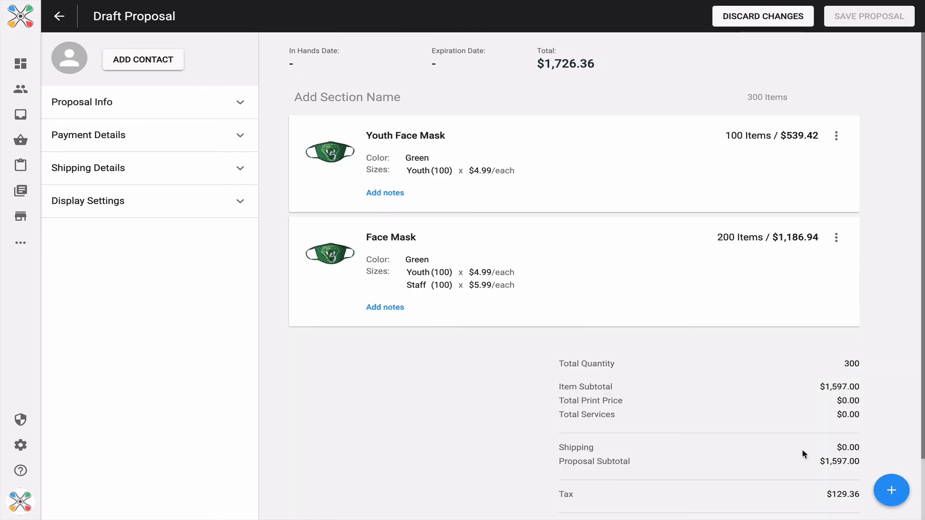
- Remove the Youth line from the second Face Mask copy and save it
{"action": "left_click", "coordinate": [837, 237]}
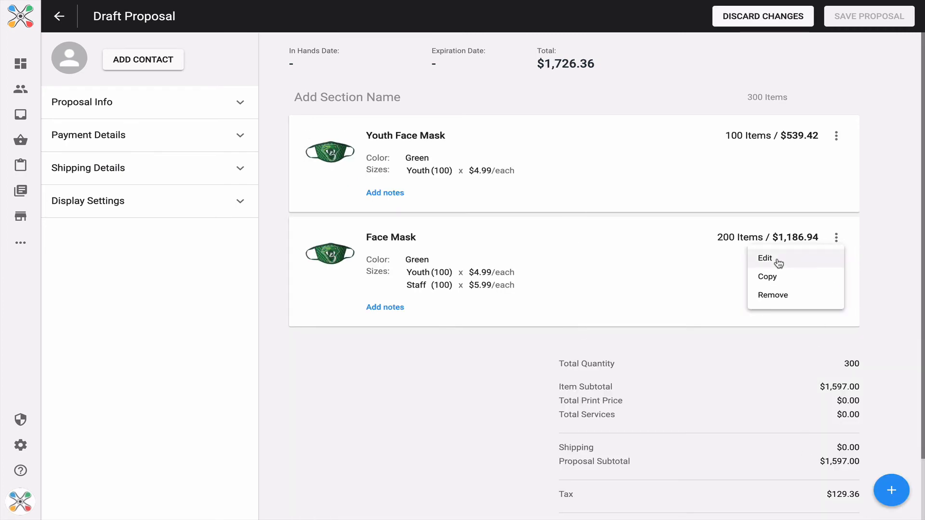
{"action": "left_click", "coordinate": [764, 258]}
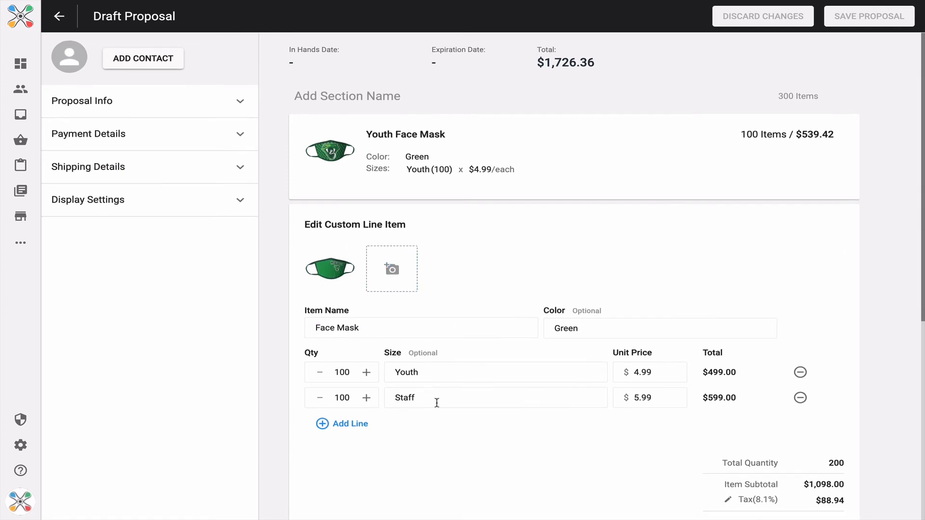
{"action": "left_click", "coordinate": [800, 373]}
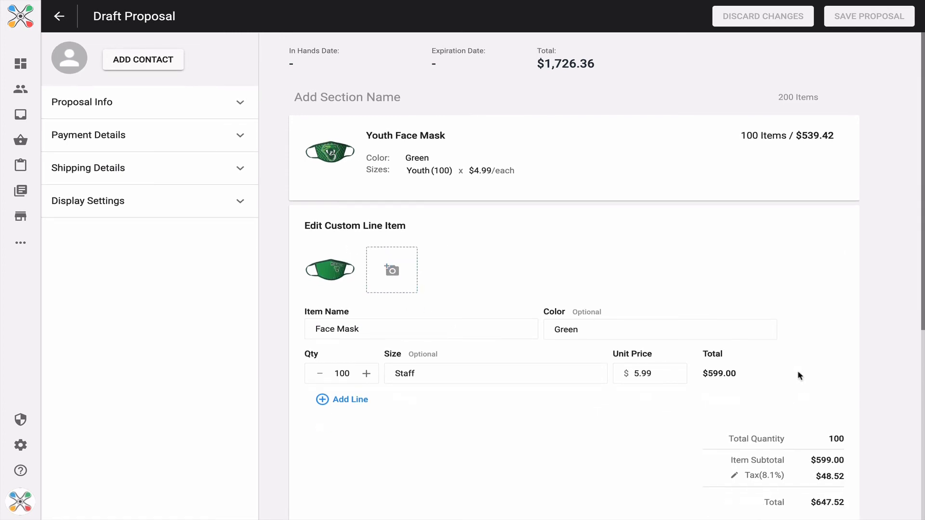
{"action": "scroll", "scroll_direction": "down", "scroll_amount": 3}
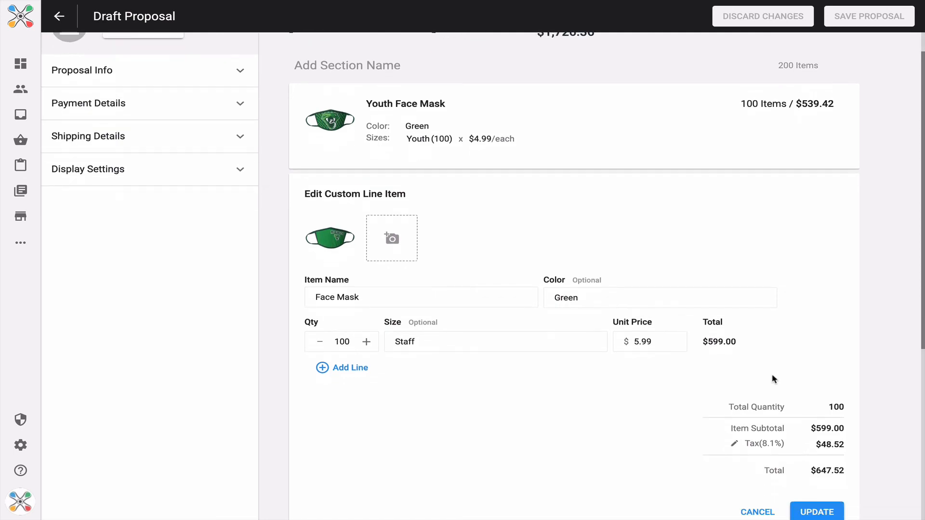
{"action": "left_click", "coordinate": [817, 511]}
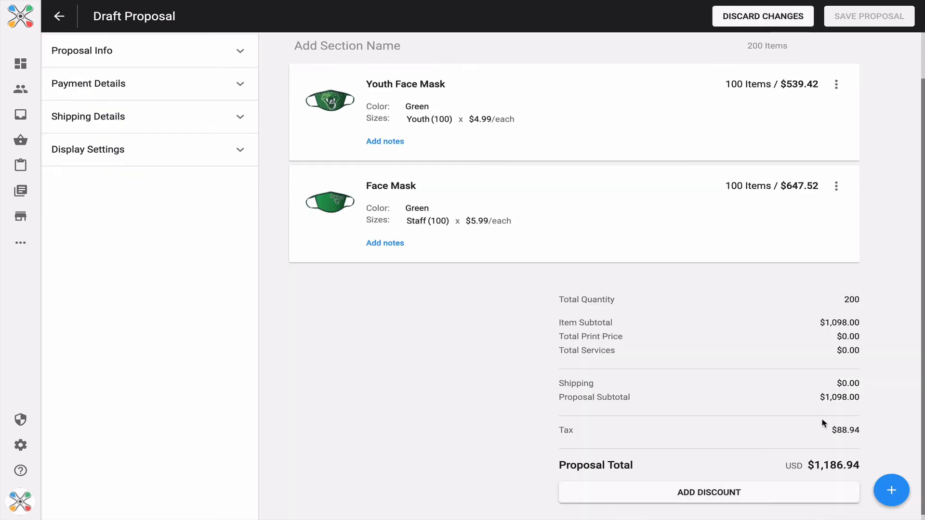